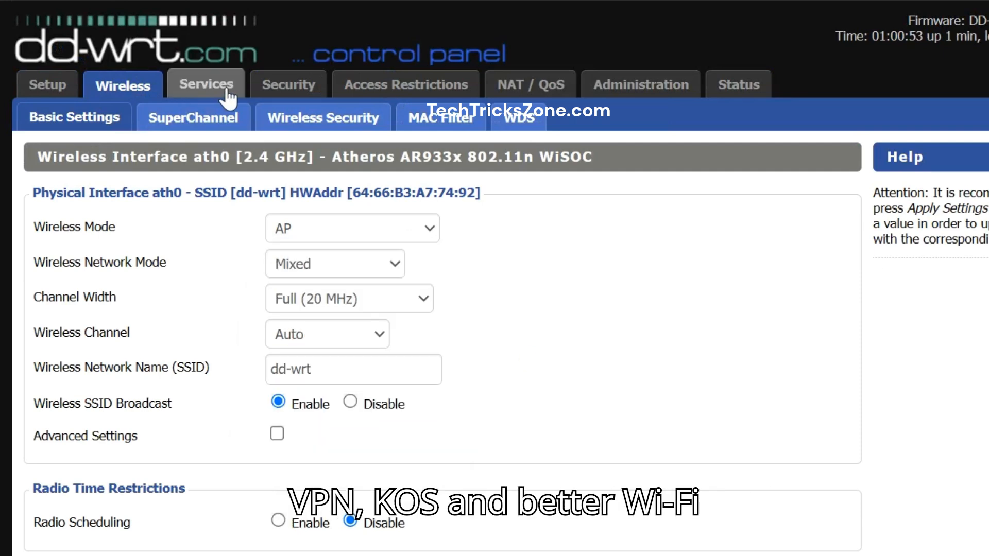
Browse the router's status pages and log in as admin at 192.168.0.1 to see hardware version WR741ND v4
click(287, 84)
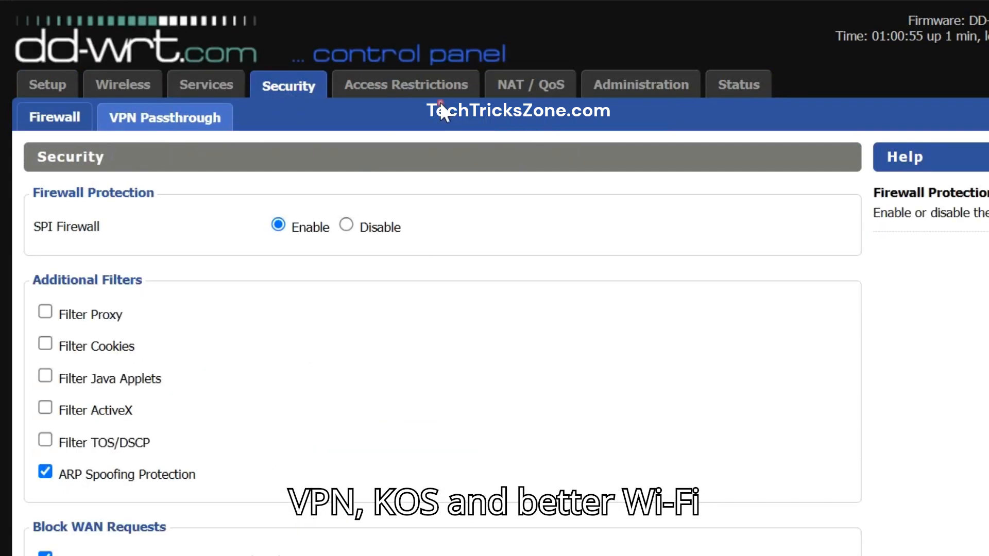
click(539, 84)
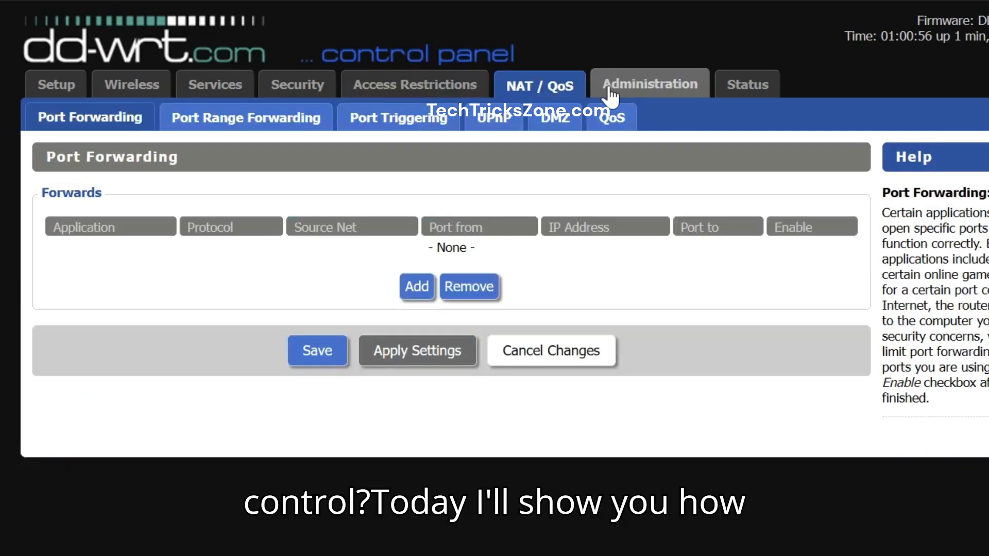
click(739, 85)
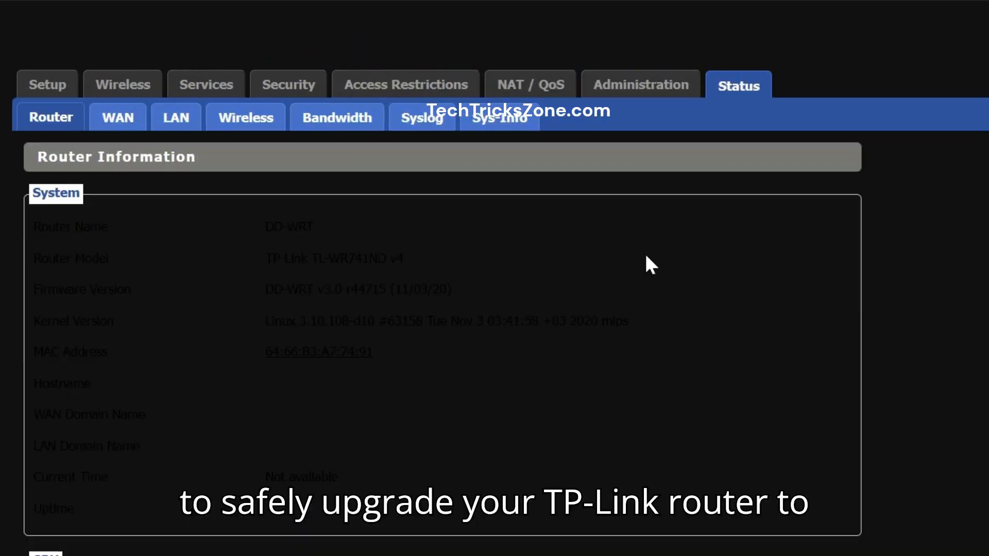
scroll(down, 3)
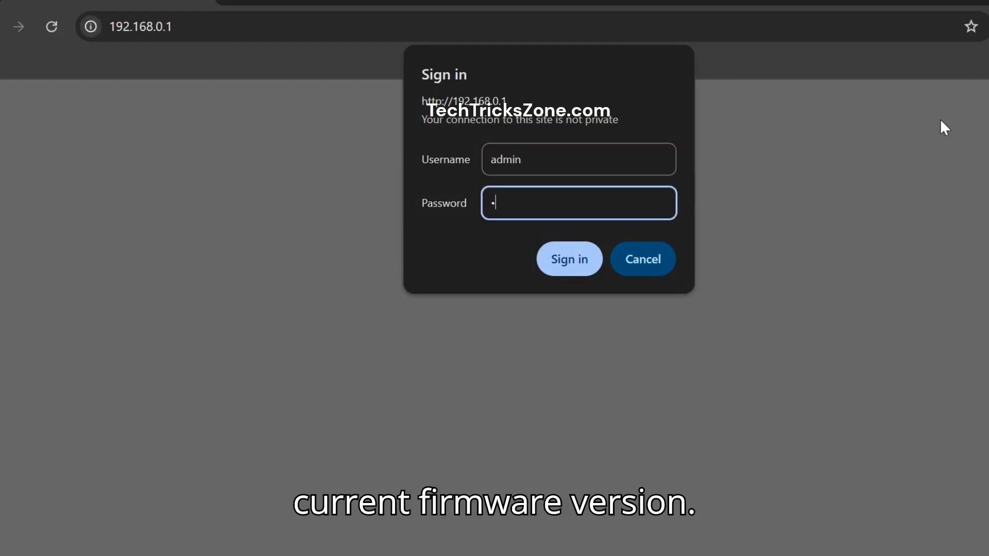
click(568, 259)
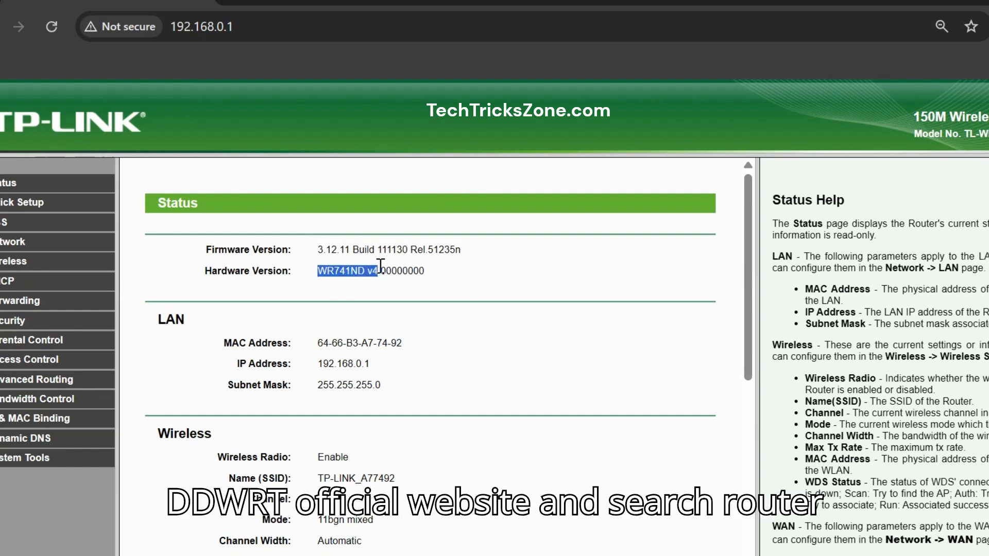
Search the DD-WRT Router Database for 'WR741ND v4' and download its factory-to-ddwrt.bin image
click(225, 293)
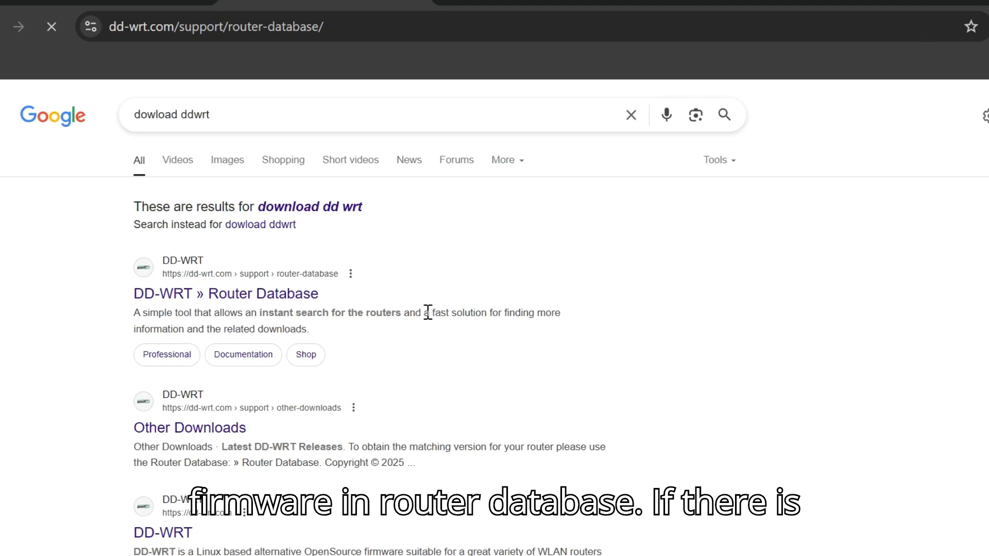
click(225, 293)
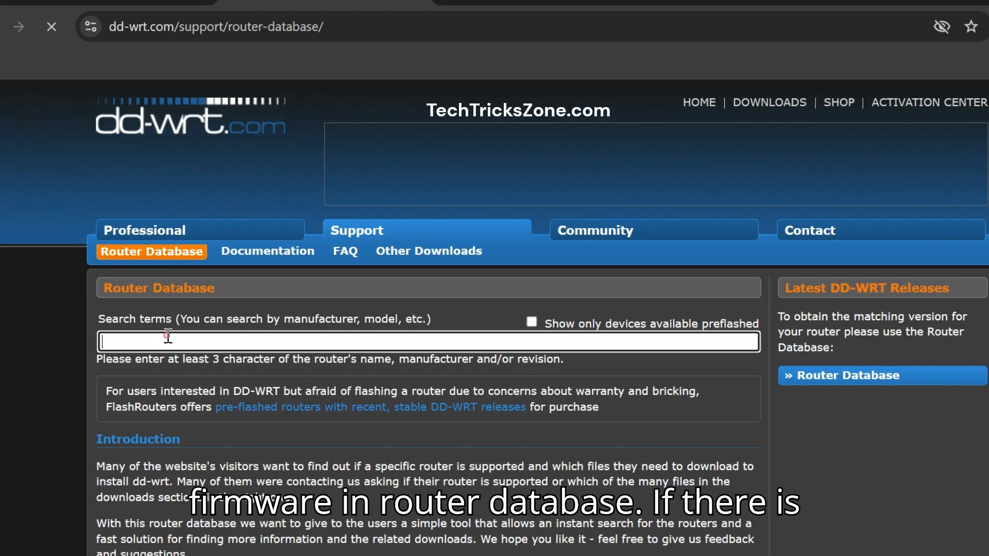
text(WR741ND v4)
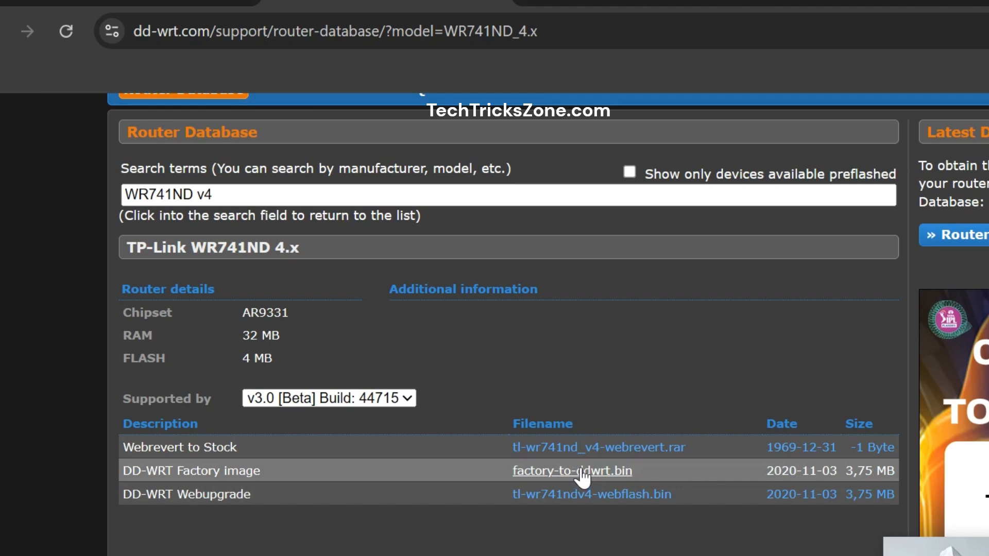
click(571, 470)
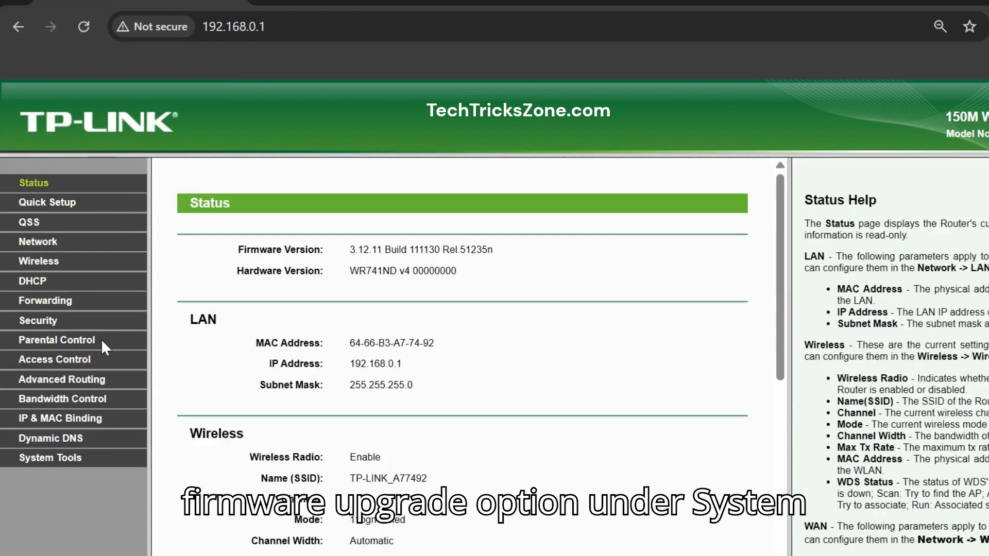
Choose factory-to-ddwrt.bin under System Tools > Firmware Upgrade, then upgrade and confirm
click(50, 457)
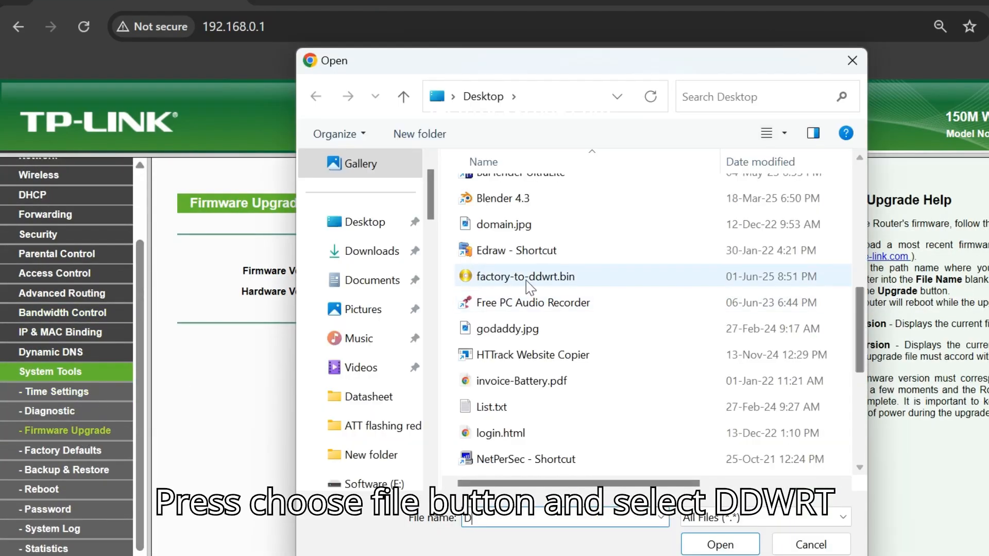
click(720, 544)
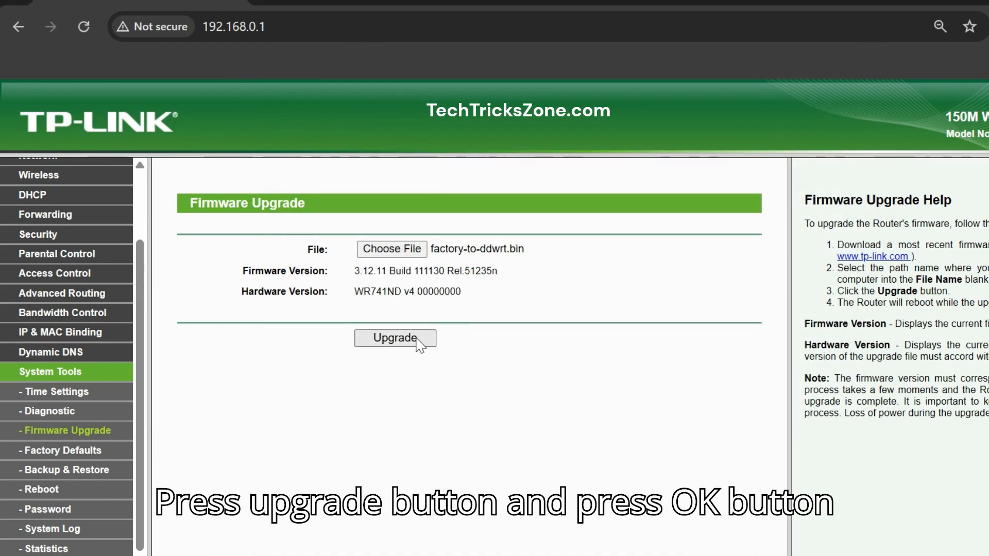
click(394, 337)
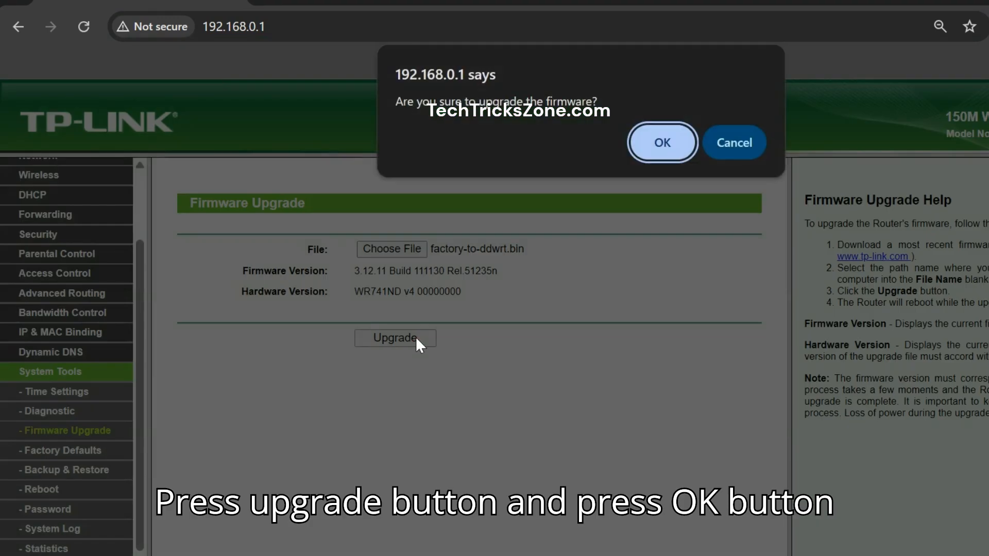
click(661, 142)
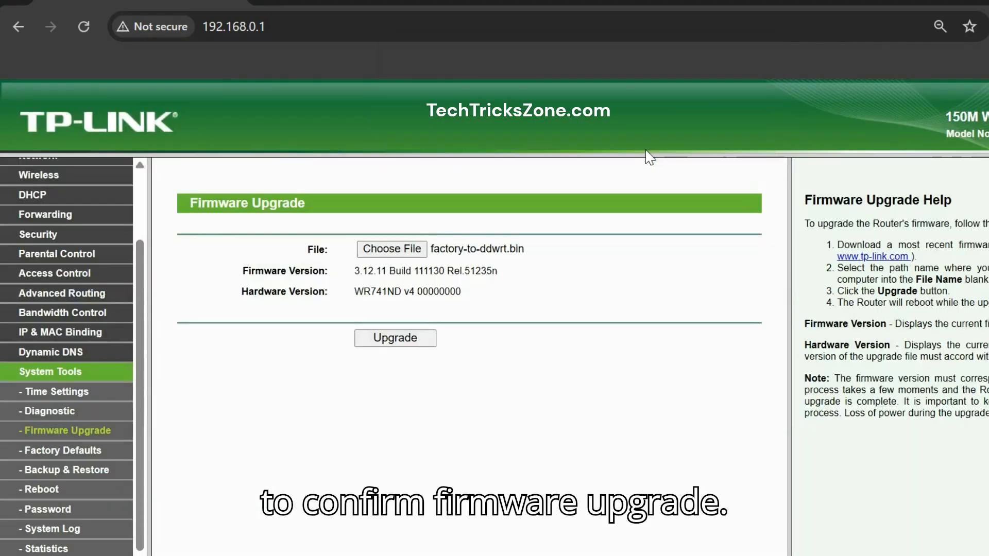
click(394, 338)
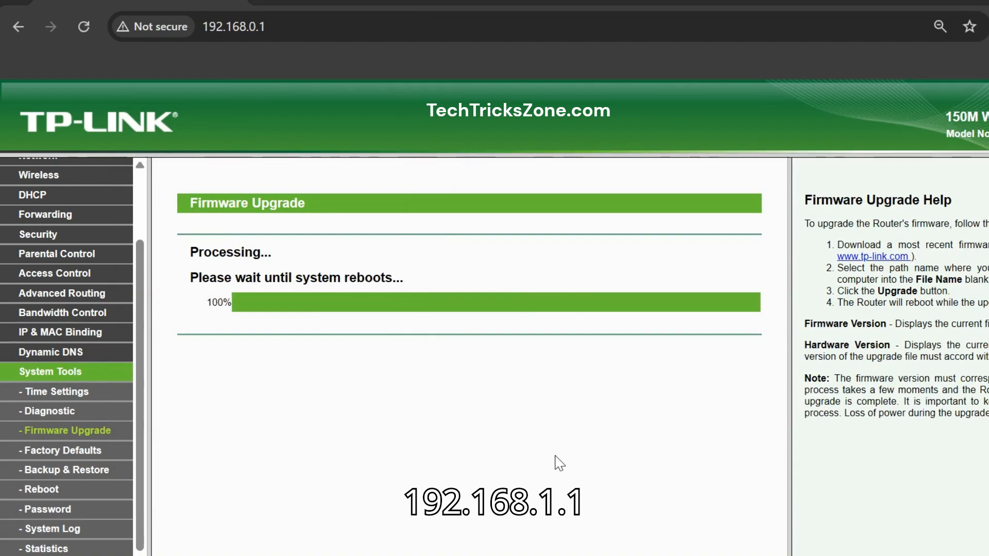
mouse_move(917, 546)
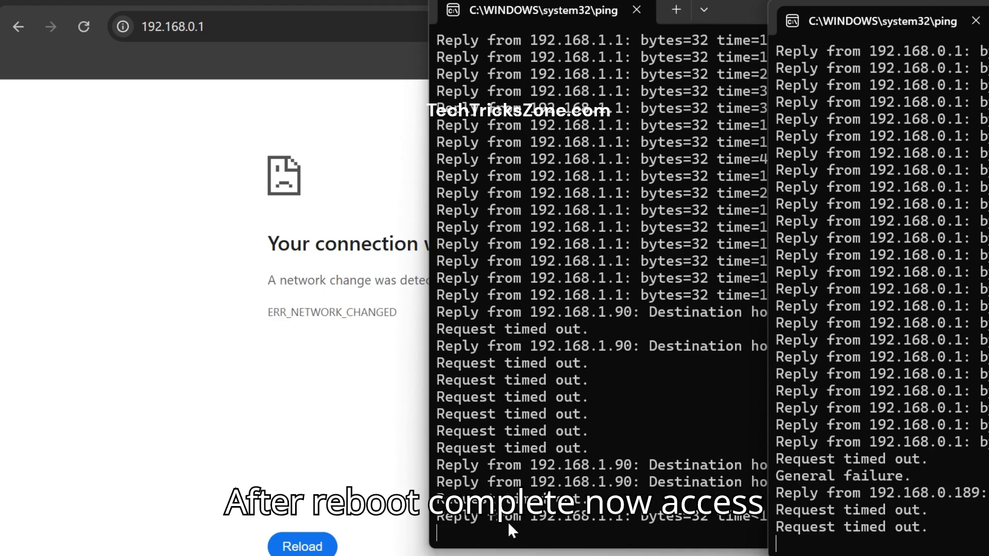
Close the 192.168.0.1 ping window once 192.168.1.1 replies, and return to the browser
click(976, 20)
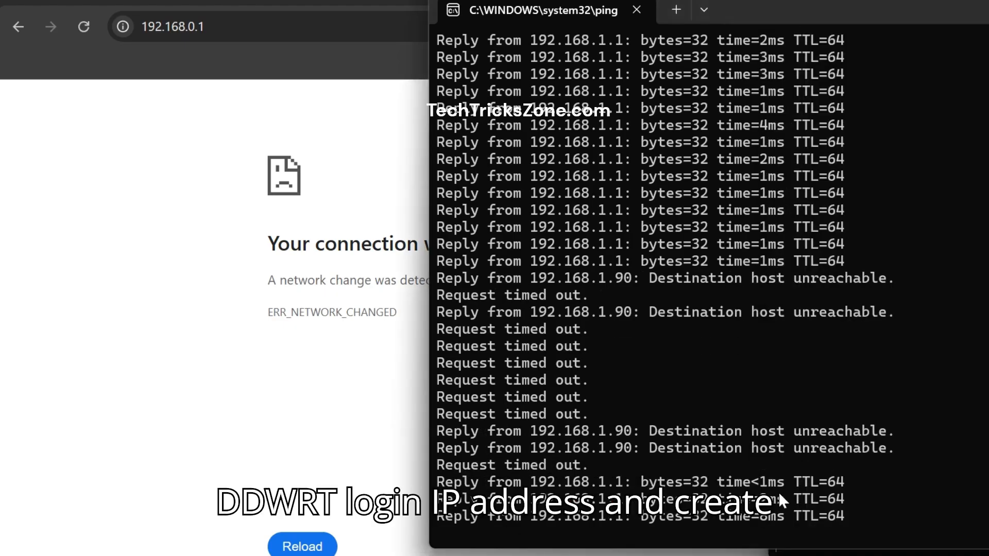
click(637, 9)
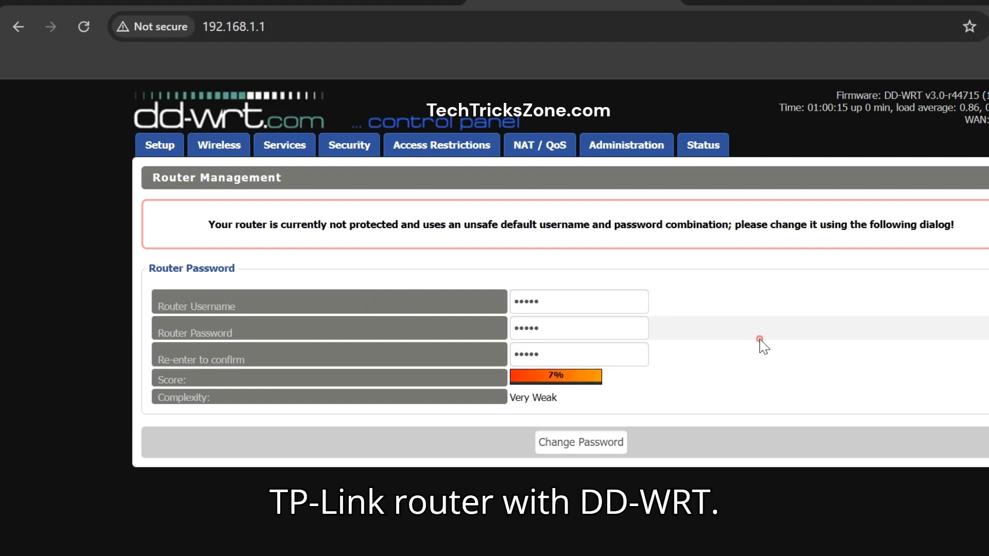
Save the new DD-WRT router username and password, then enter 'admin' as the sign-in username
click(581, 442)
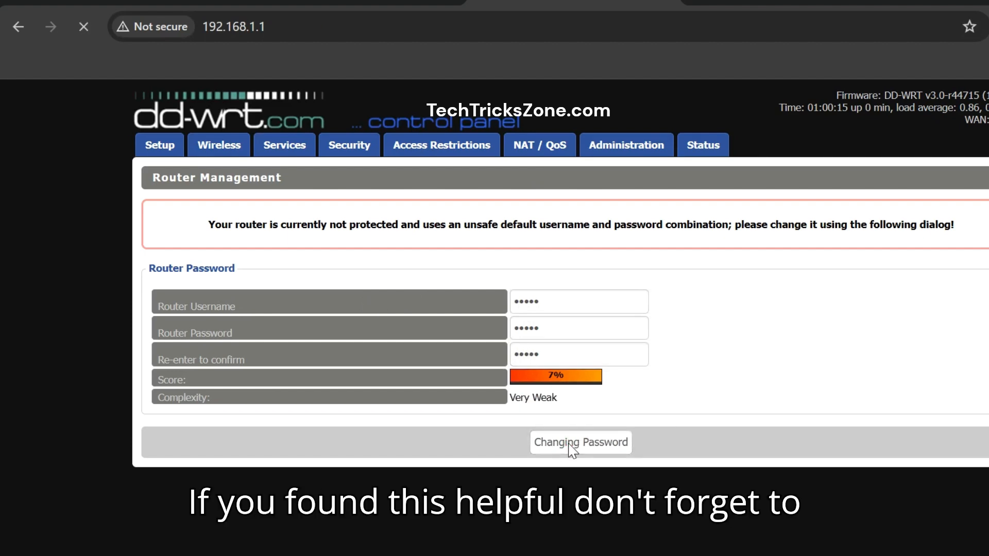
click(581, 442)
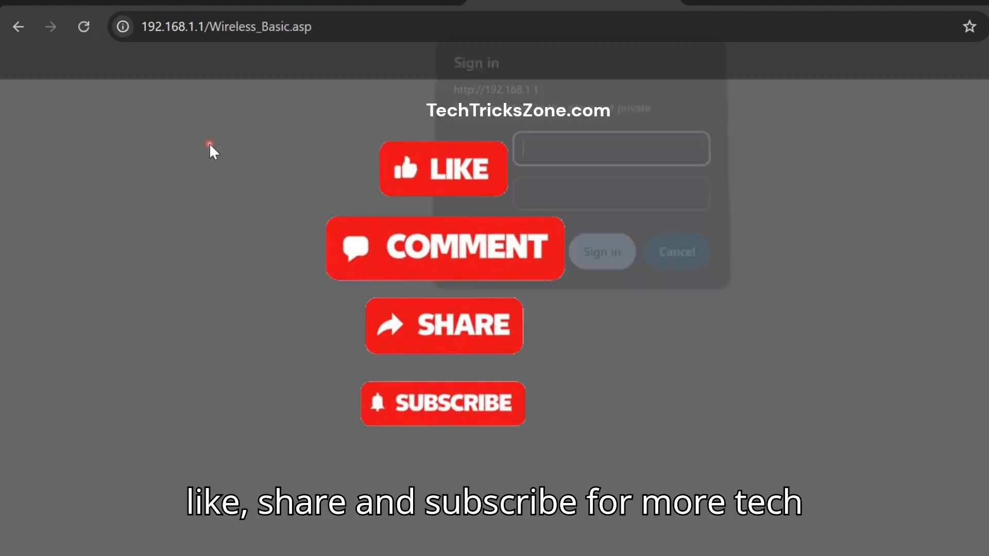
text(admin)
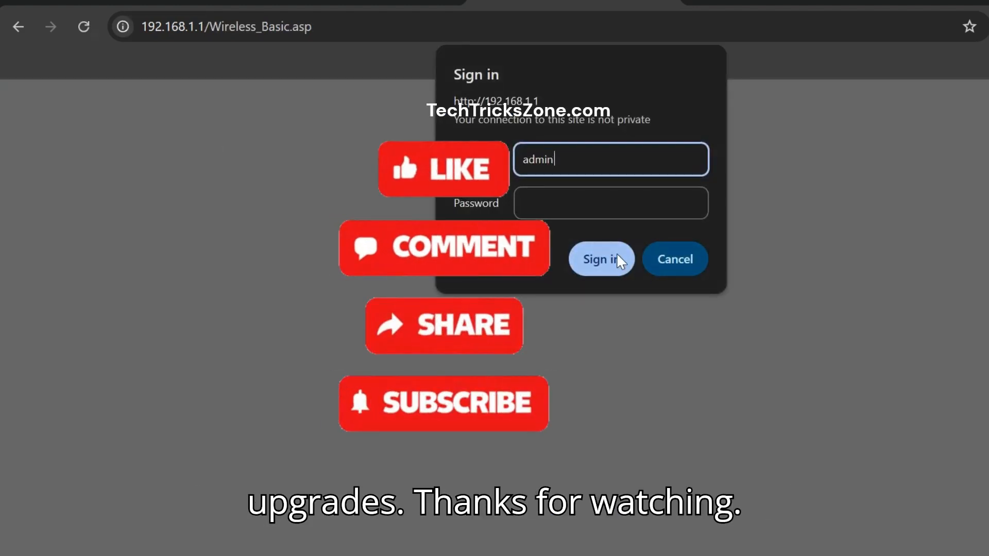